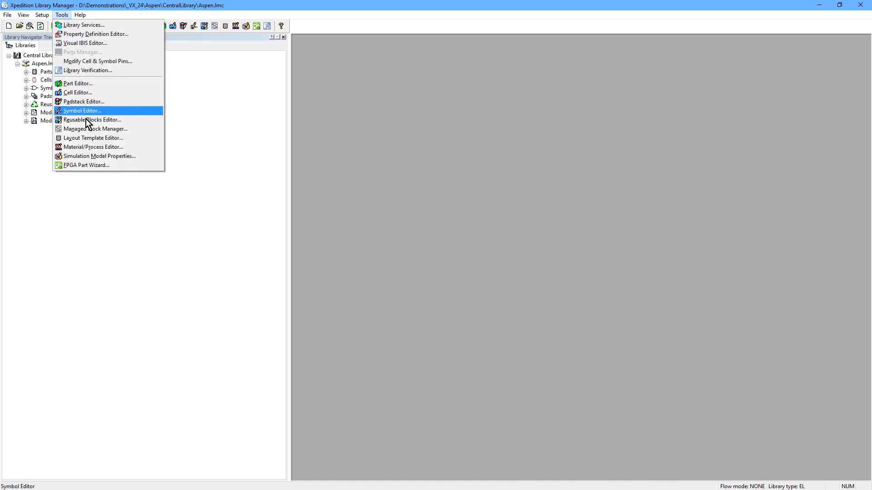
- Launch the FPGA Part Wizard from the Tools menu
{"action": "left_click", "coordinate": [84, 165]}
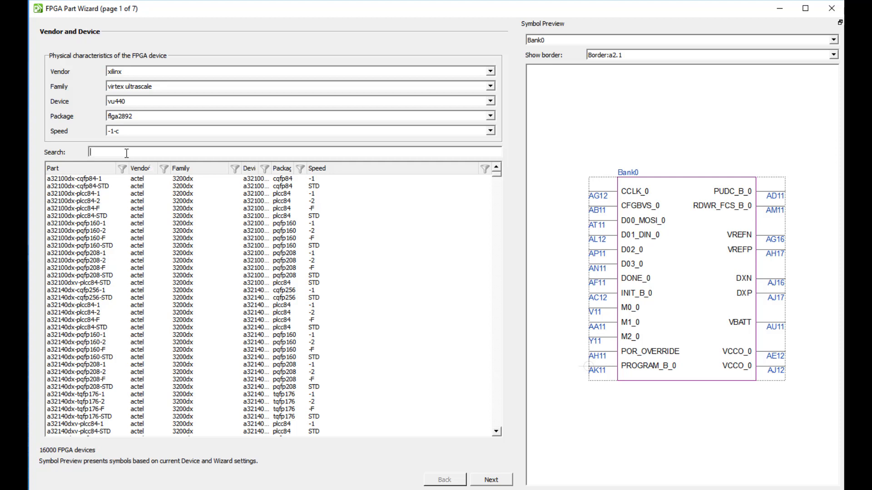
- Search for VU440 and select the vu440-flga2892-1-c part
{"action": "type", "text": "VU440"}
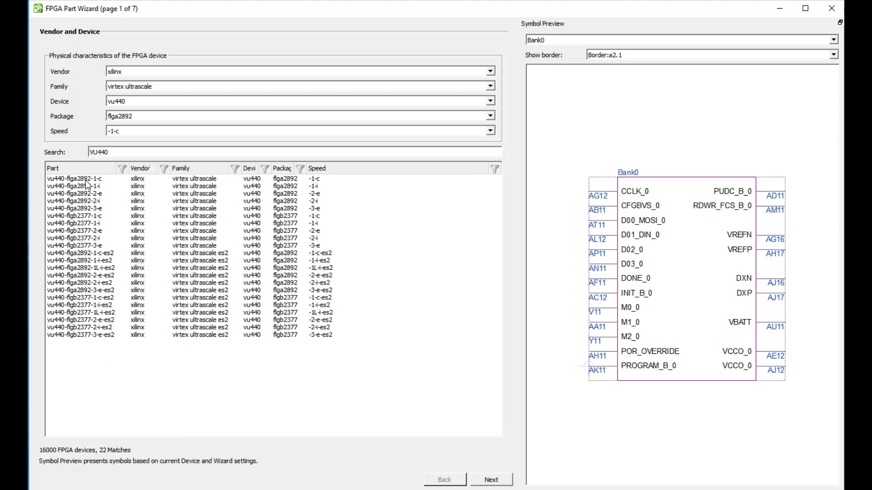
{"action": "left_click", "coordinate": [75, 178]}
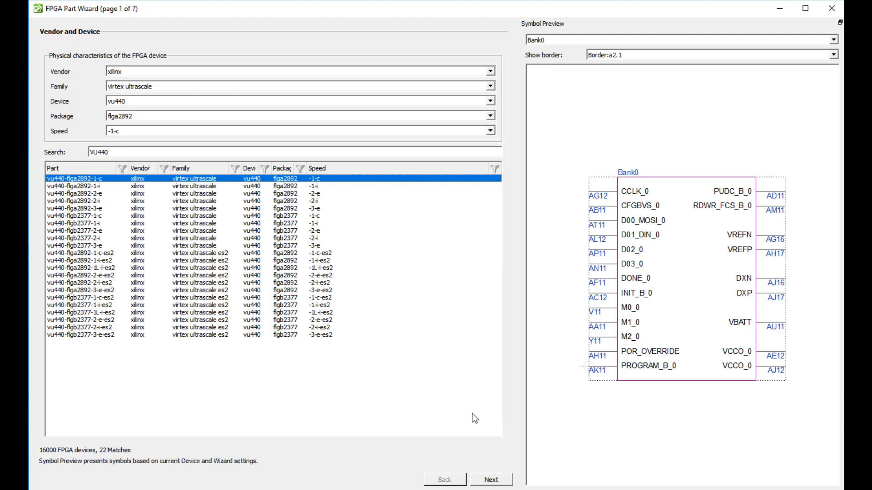
- On the symbols and pins page, set Symbol Prefix to VU440 and expand Custom
{"action": "left_click", "coordinate": [490, 479]}
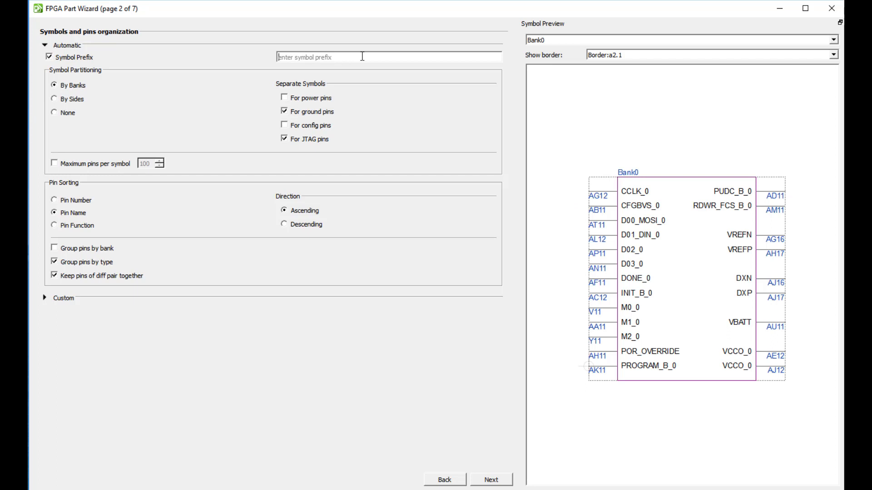
{"action": "type", "text": "V"}
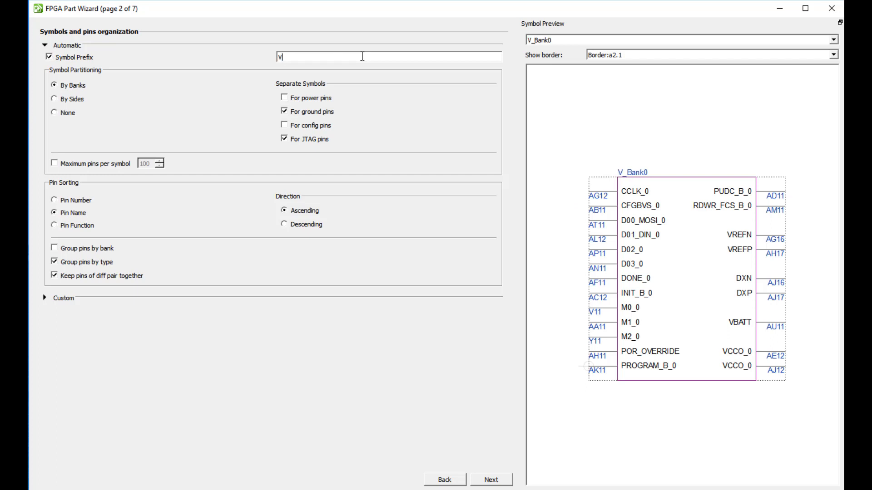
{"action": "type", "text": "U440"}
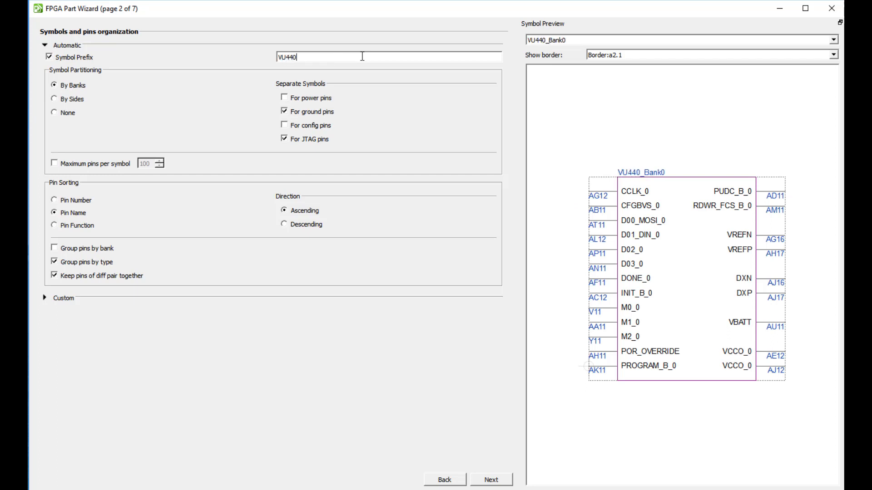
{"action": "left_click", "coordinate": [54, 163]}
{"action": "type", "text": "VU440_CONFI"}
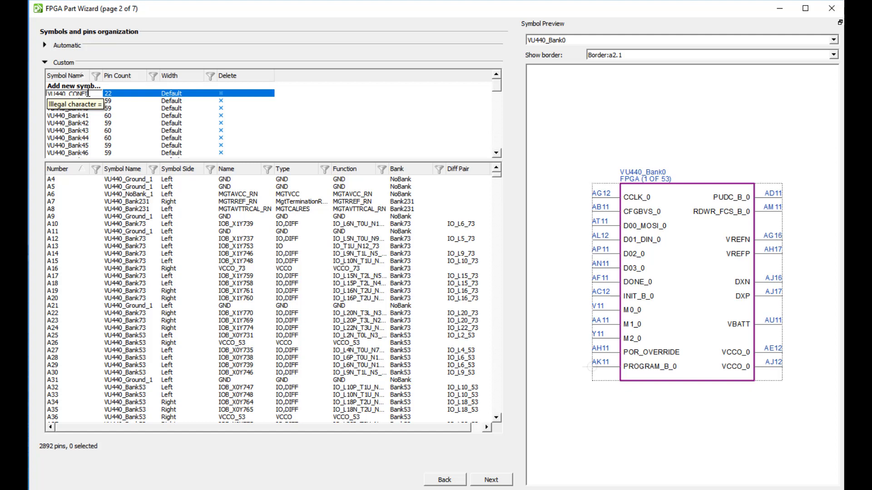
- Move the four VU440_JTAG pins into the VU440_CONFIG symbol
{"action": "left_click", "coordinate": [69, 145]}
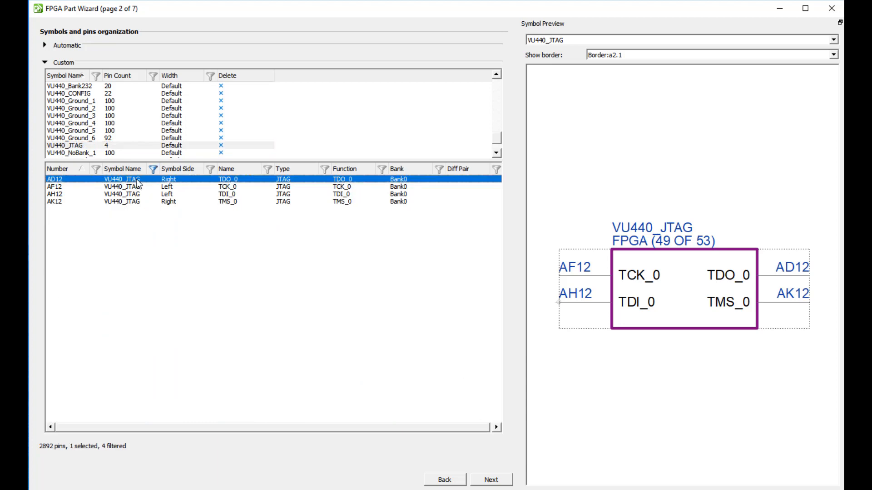
{"action": "right_click", "coordinate": [139, 195]}
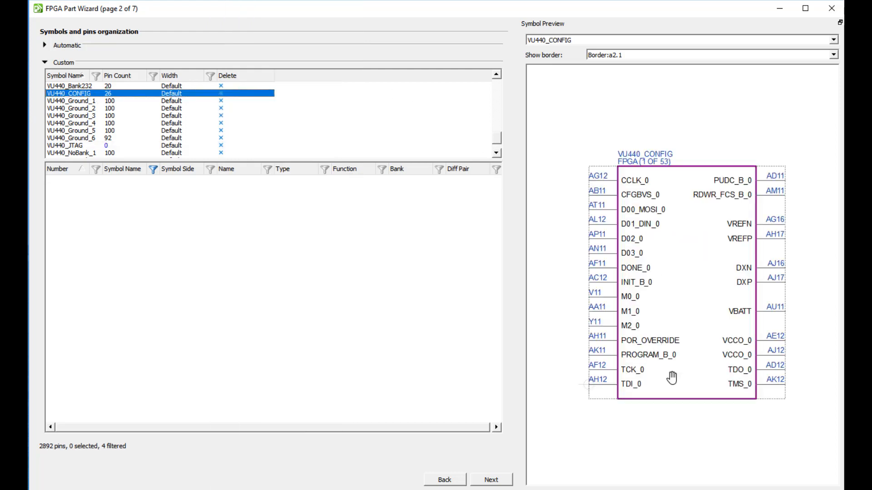
{"action": "mouse_move", "coordinate": [493, 425]}
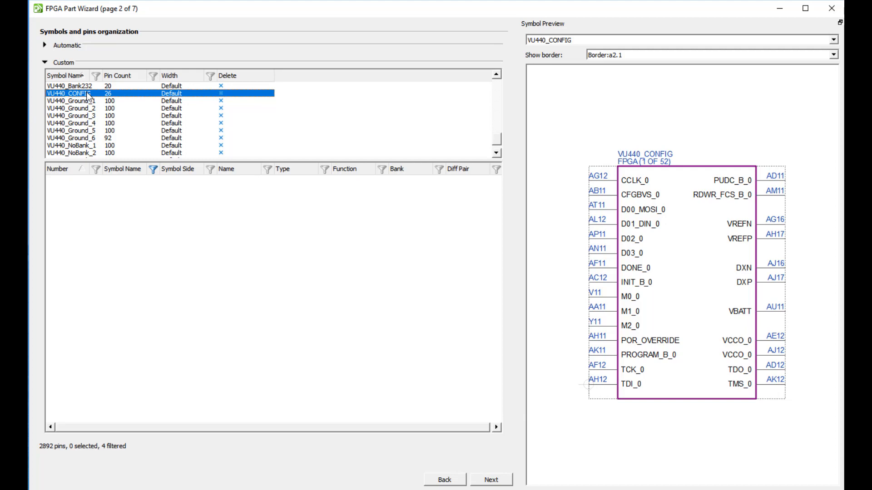
{"action": "mouse_move", "coordinate": [89, 155]}
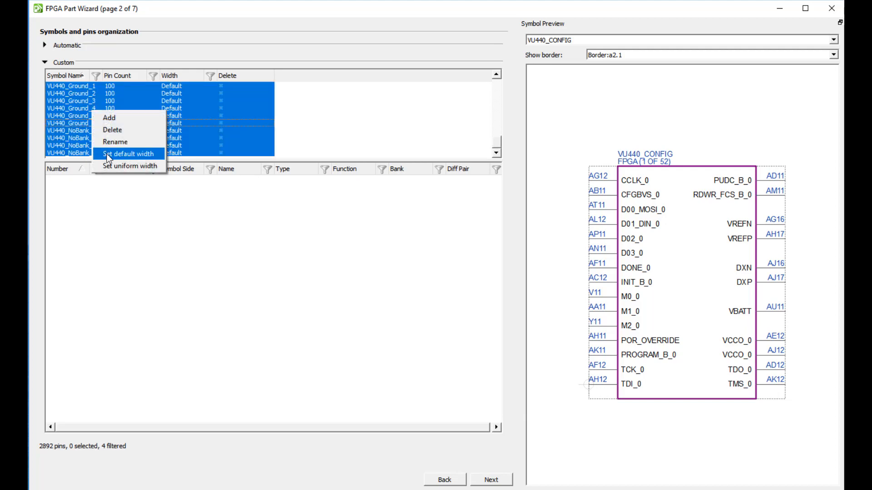
- Apply uniform width to CONFIG, Ground and NoBank, then preview VU440_Bank232 and VU440_Ground_1
{"action": "left_click", "coordinate": [128, 166]}
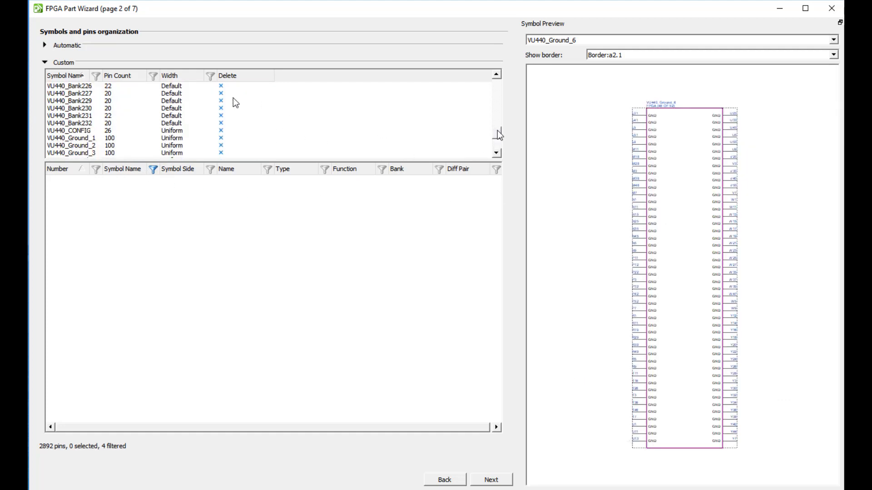
{"action": "left_click", "coordinate": [70, 123]}
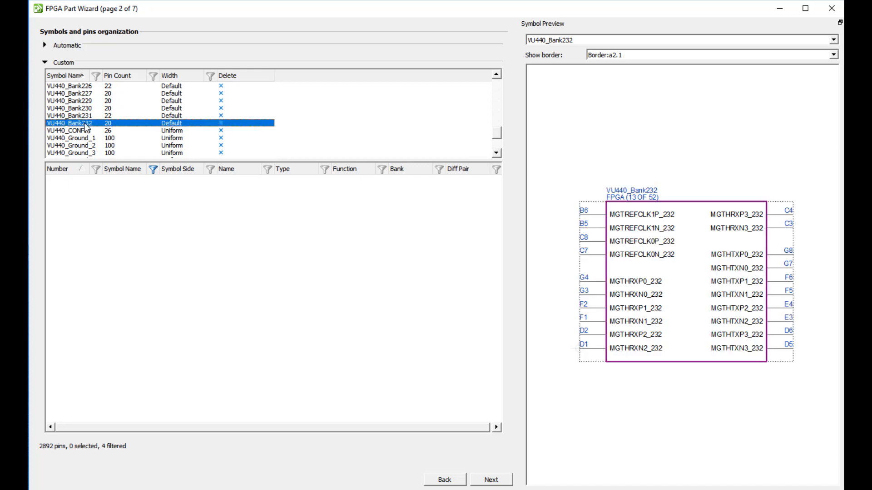
{"action": "left_click", "coordinate": [84, 138]}
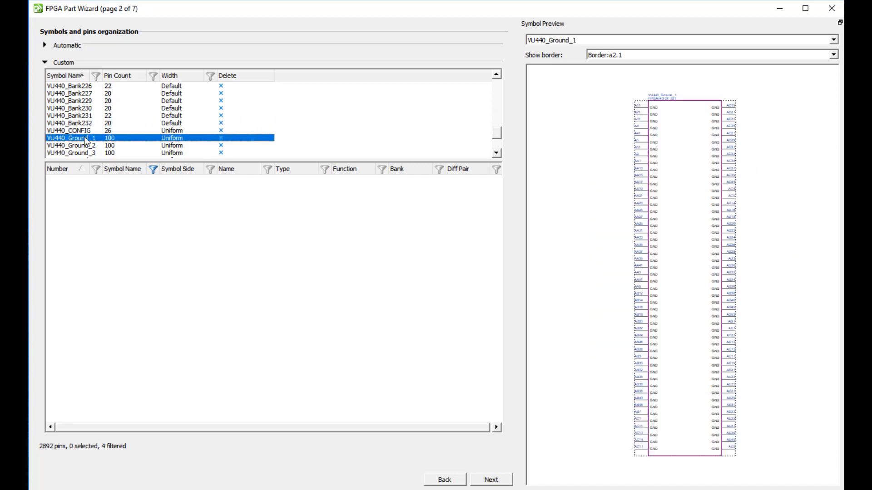